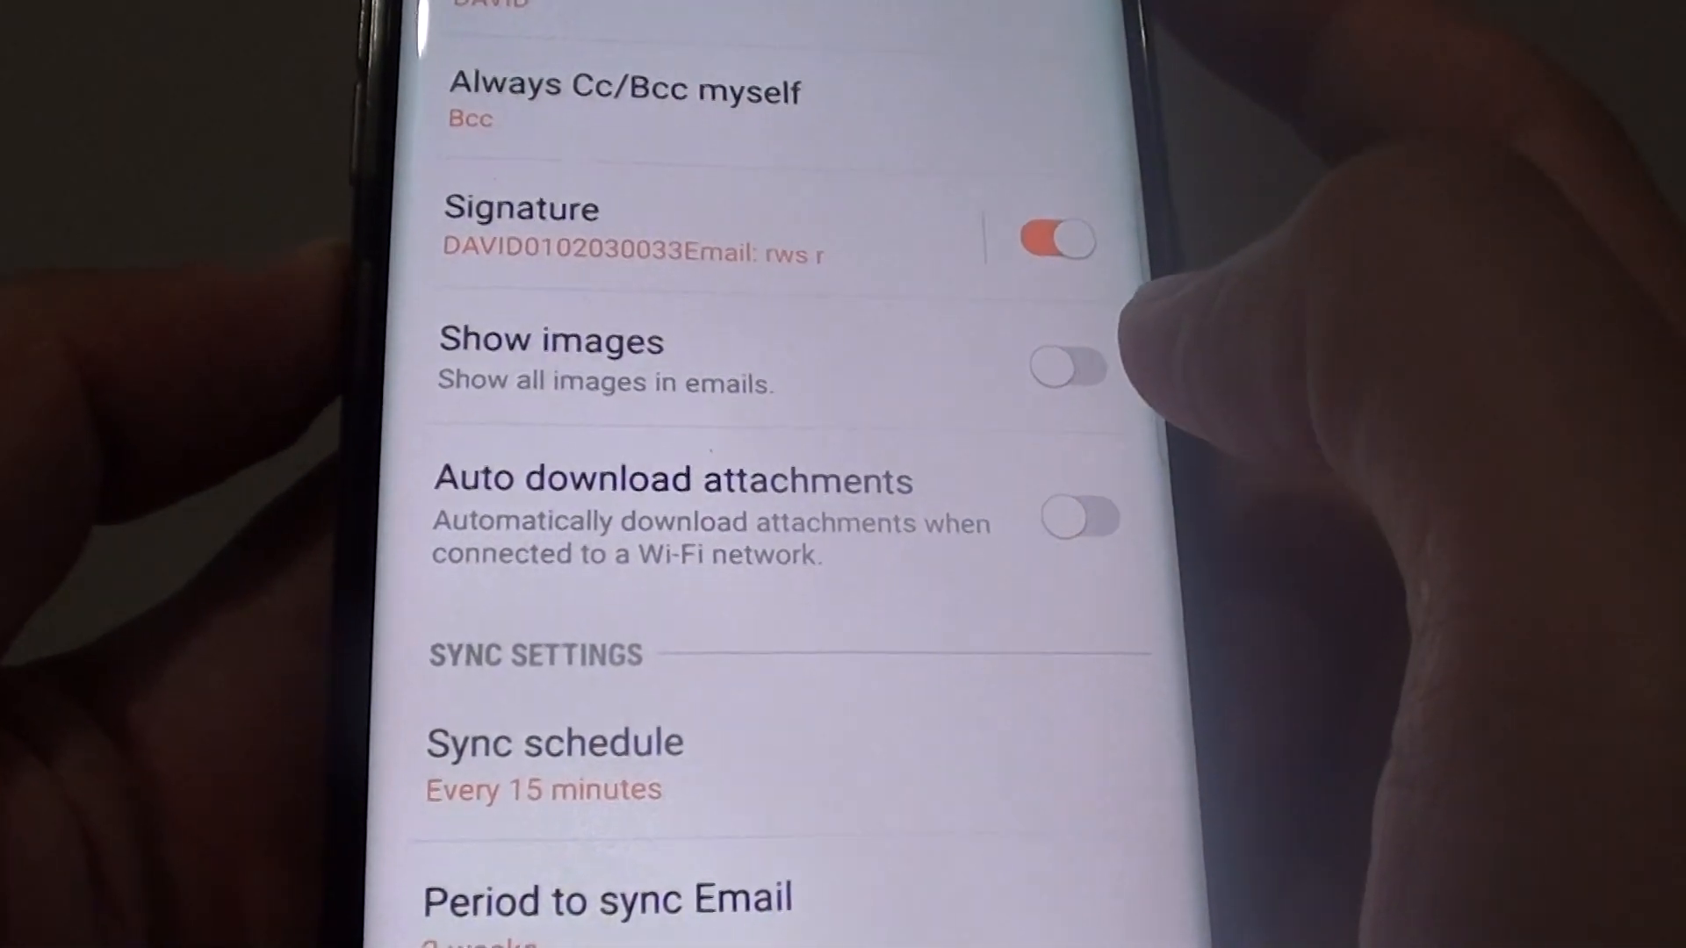
Step: Open the Facebook notification email from the inbox, shown with its pictures blocked
{"action": "scroll", "scroll_direction": "down", "scroll_amount": 3}
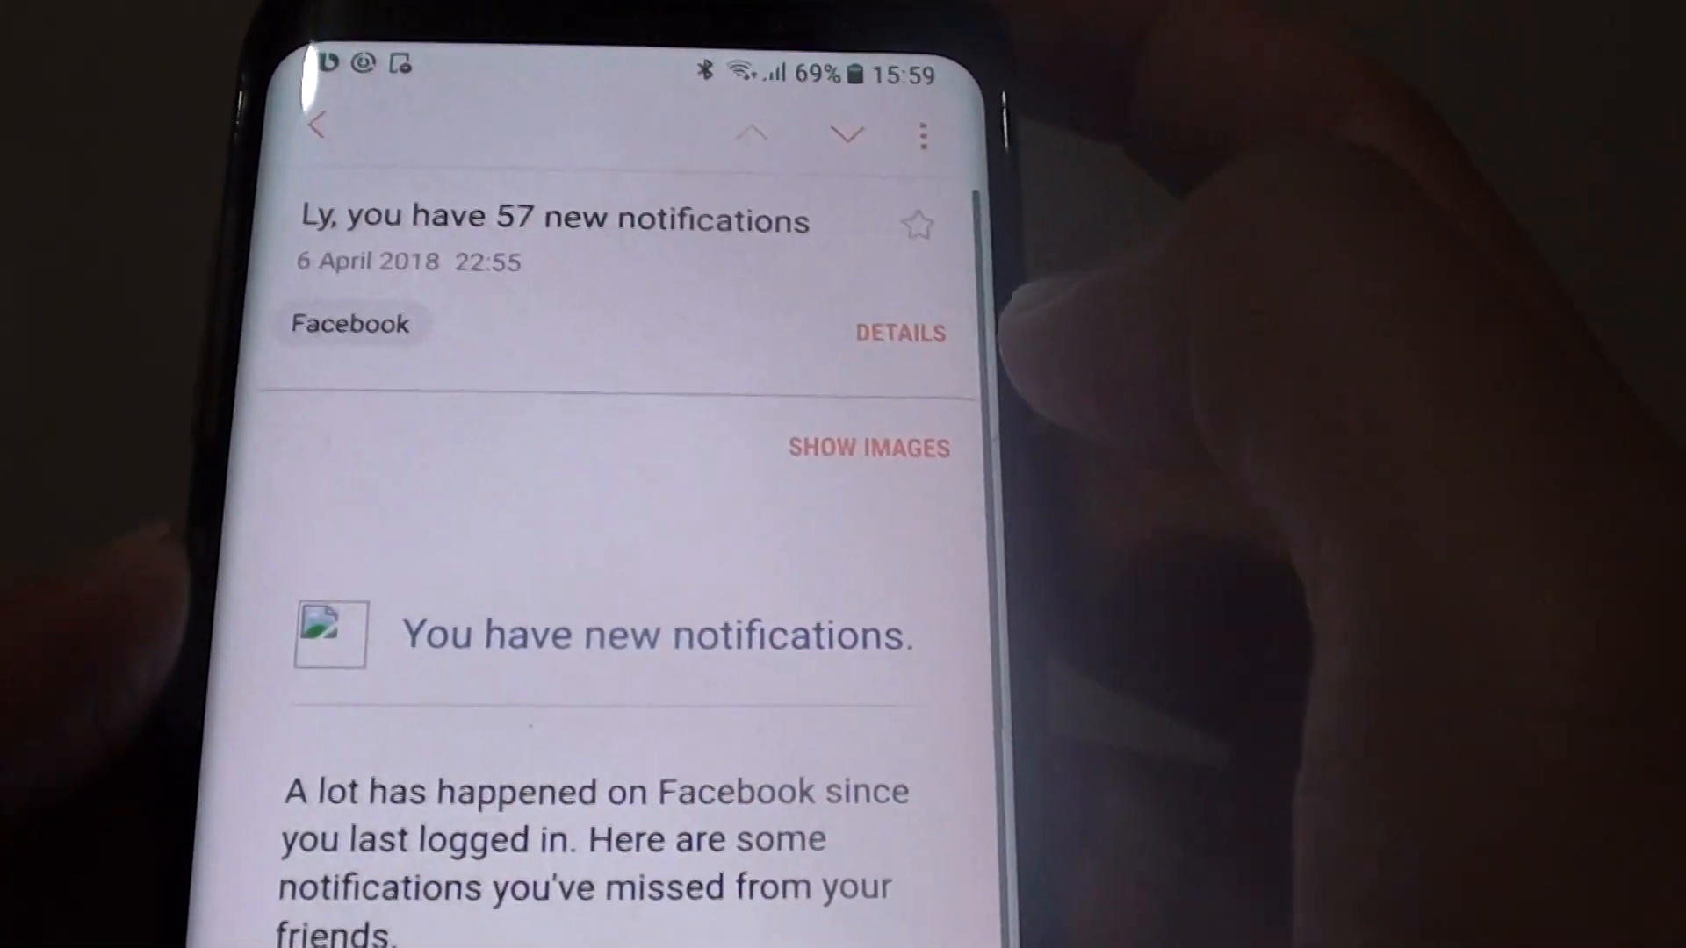
Step: Scroll through the Facebook email and load its blocked pictures with Show images
{"action": "scroll", "scroll_direction": "down", "scroll_amount": 3}
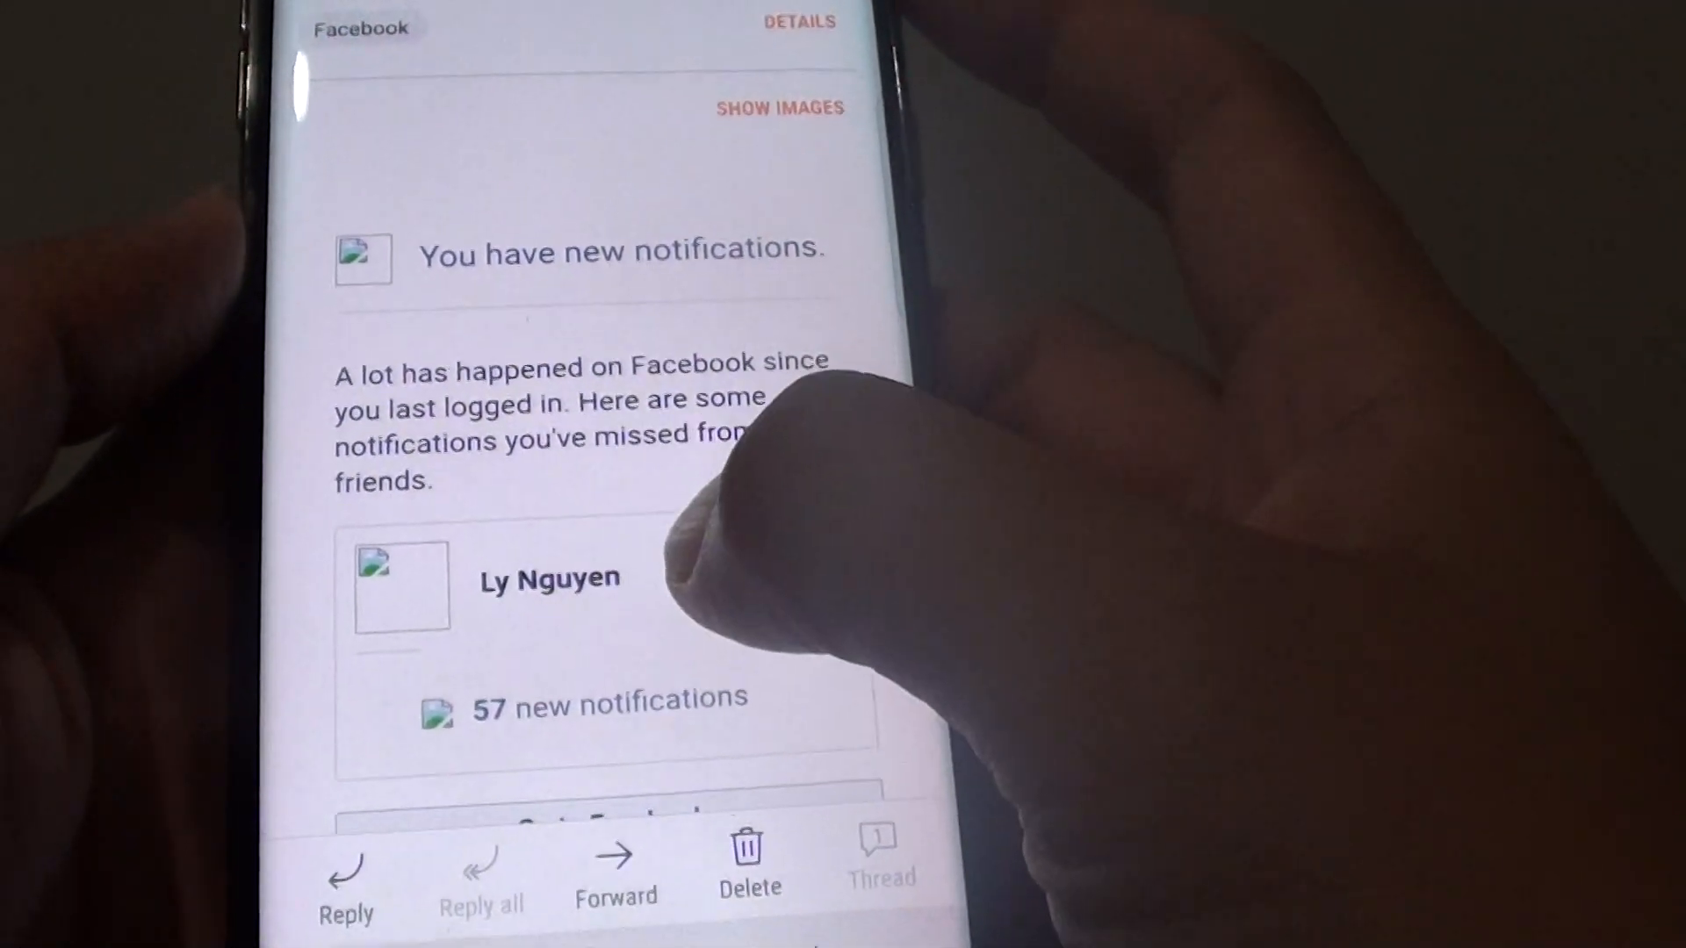
{"action": "scroll", "scroll_direction": "down", "scroll_amount": 3}
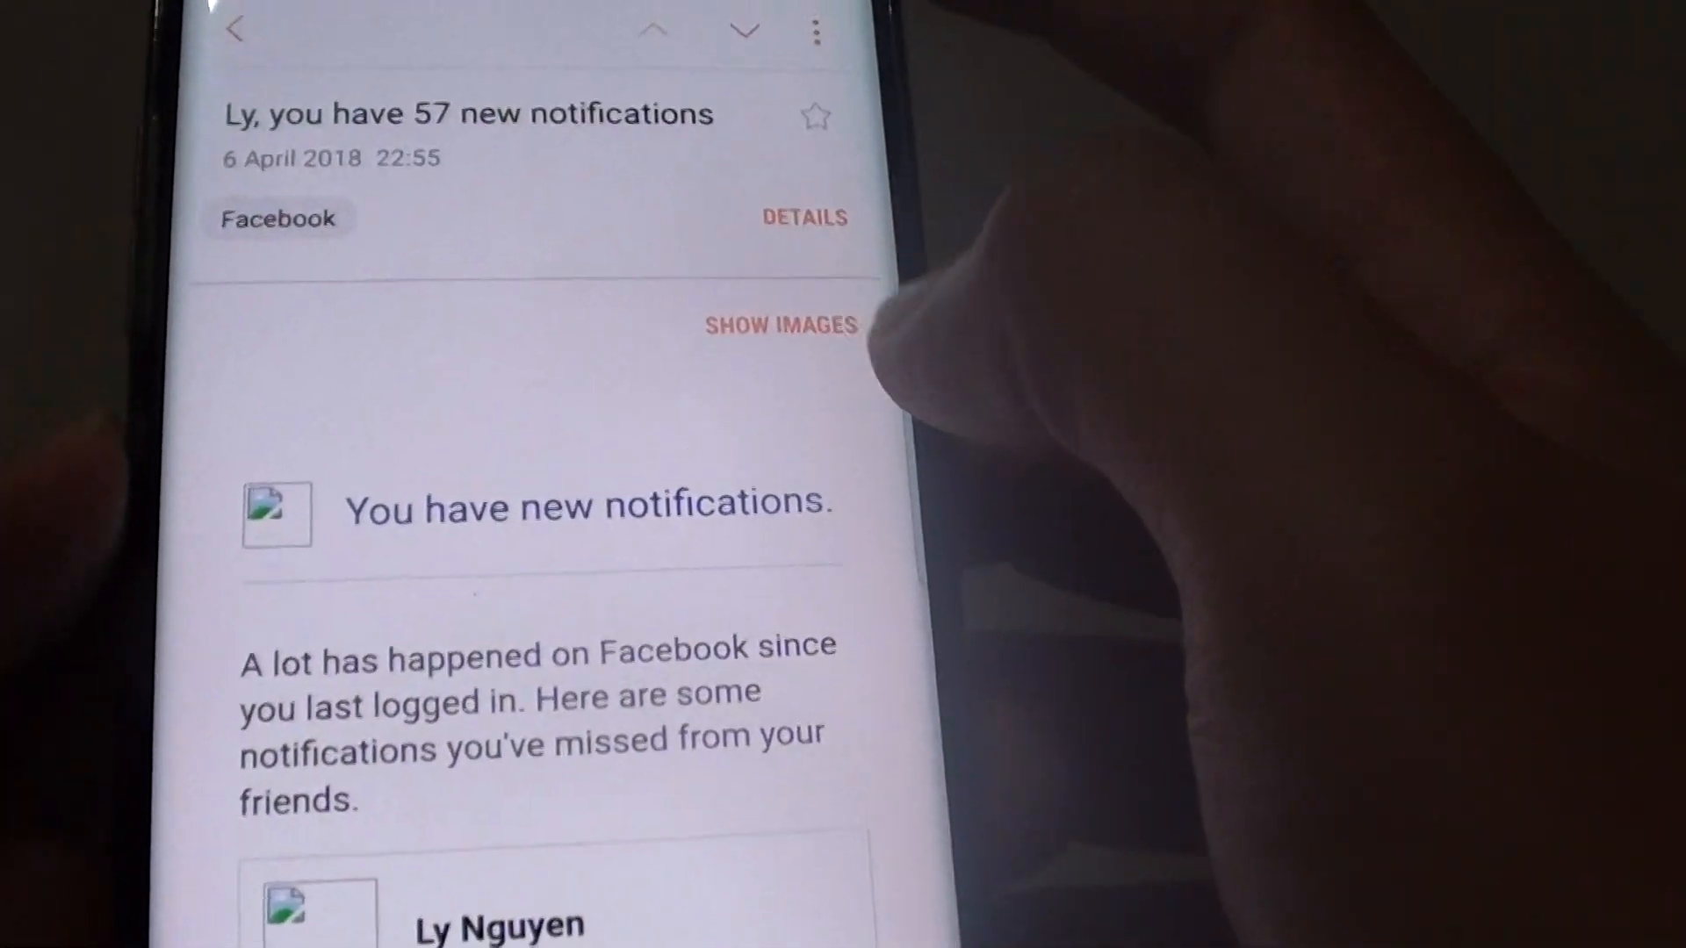
{"action": "scroll", "scroll_direction": "down", "scroll_amount": 3}
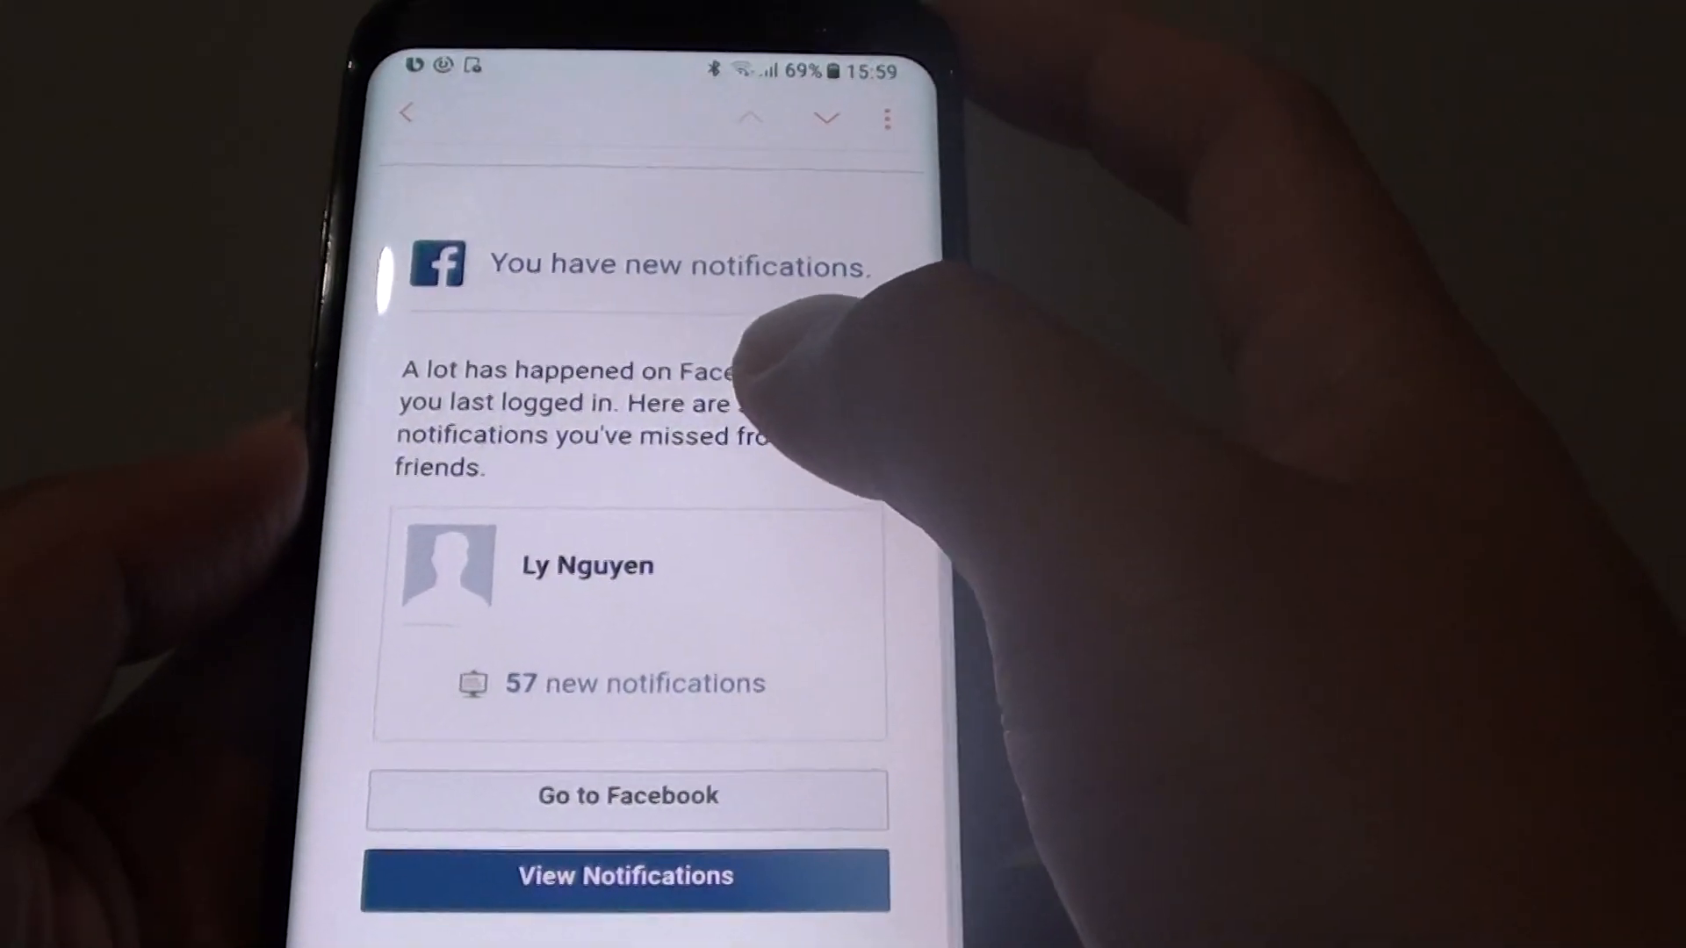
Step: Leave the Email app and return to the Galaxy S8 home screen
{"action": "scroll", "scroll_direction": "down", "scroll_amount": 3}
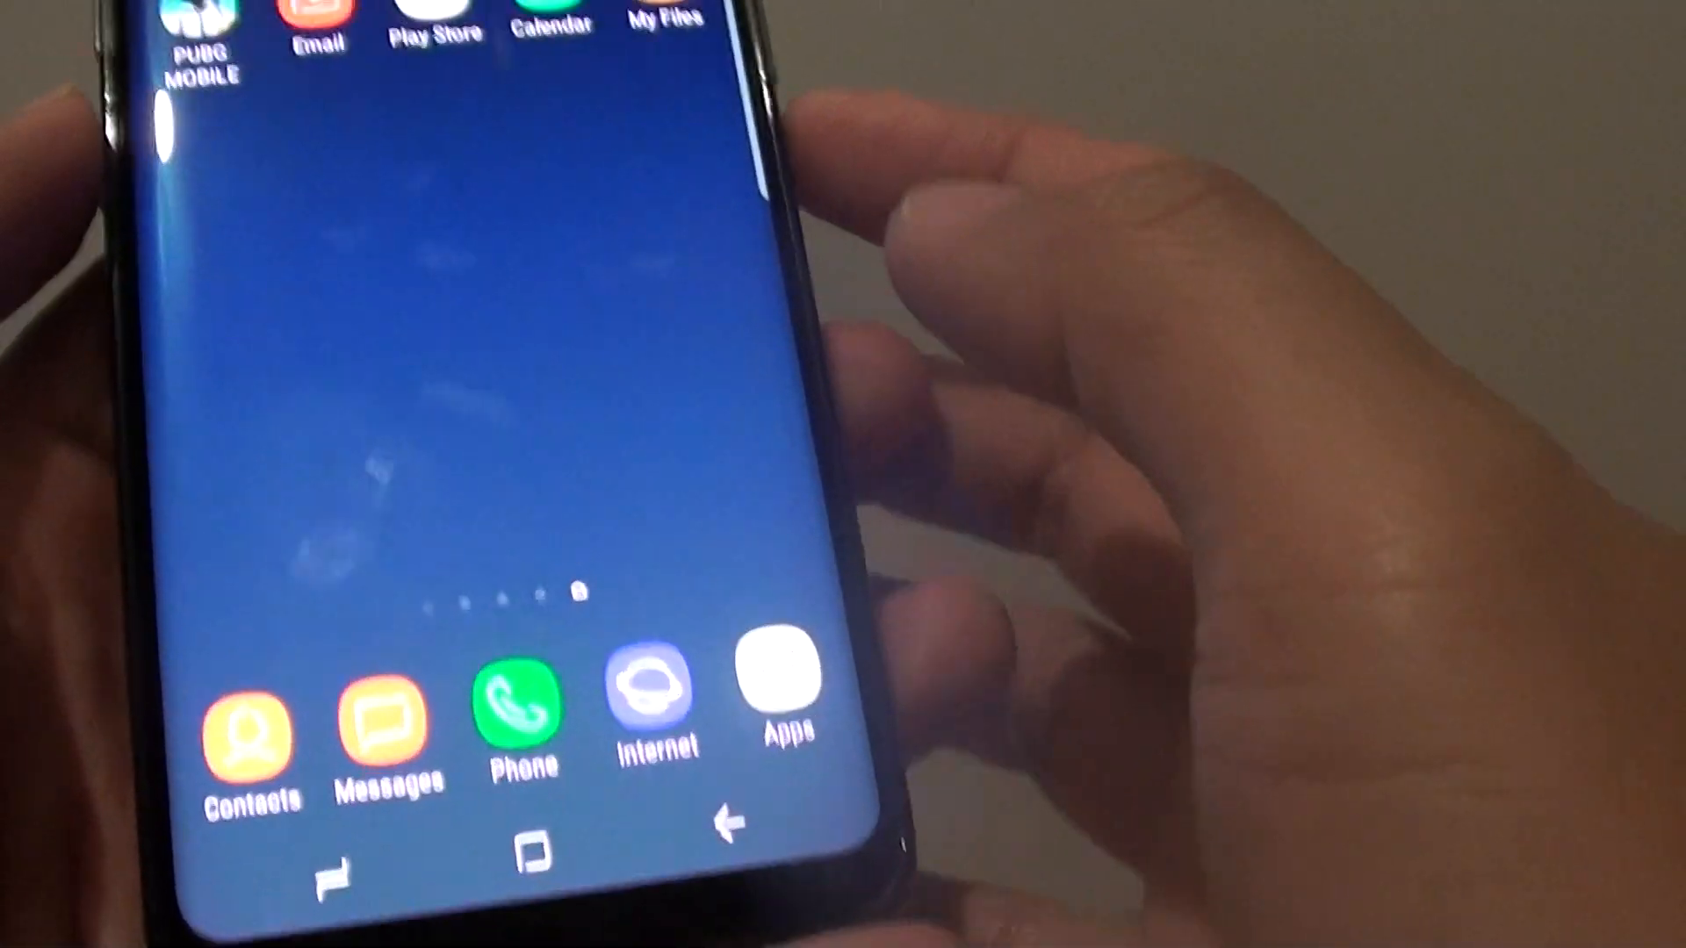
Step: Launch the Email app and reach its settings screen listing the accounts
{"action": "left_click", "coordinate": [784, 688]}
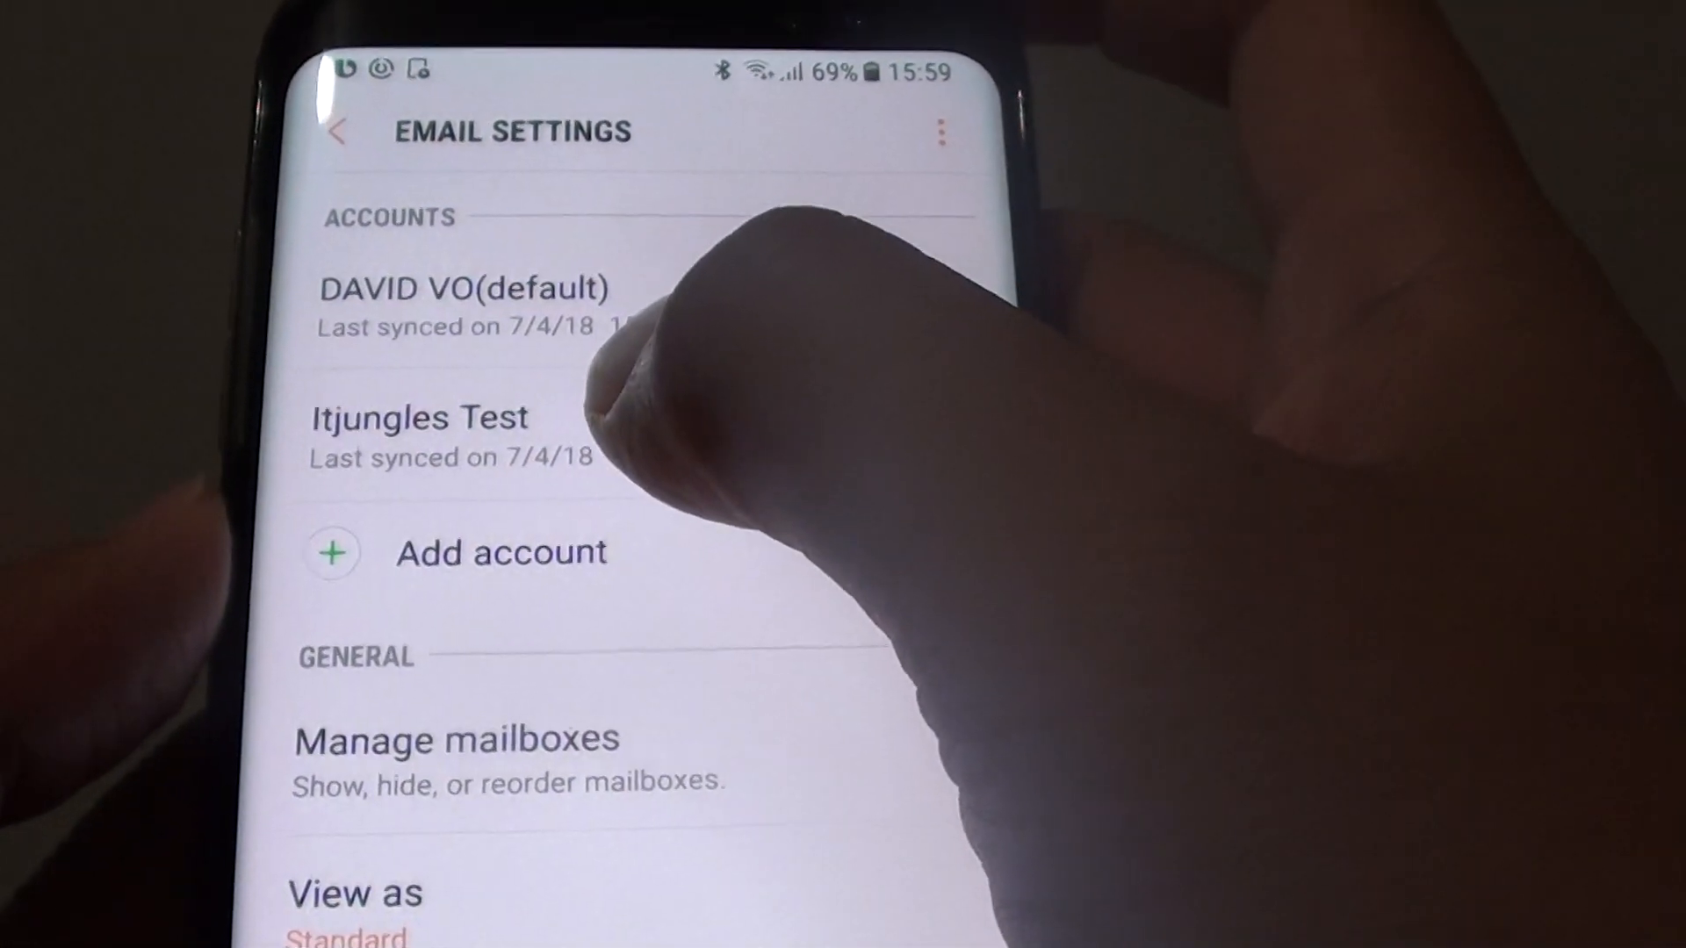
Step: Switch the Itjungles Test account's Show images setting and go back to its inbox
{"action": "left_click", "coordinate": [420, 420]}
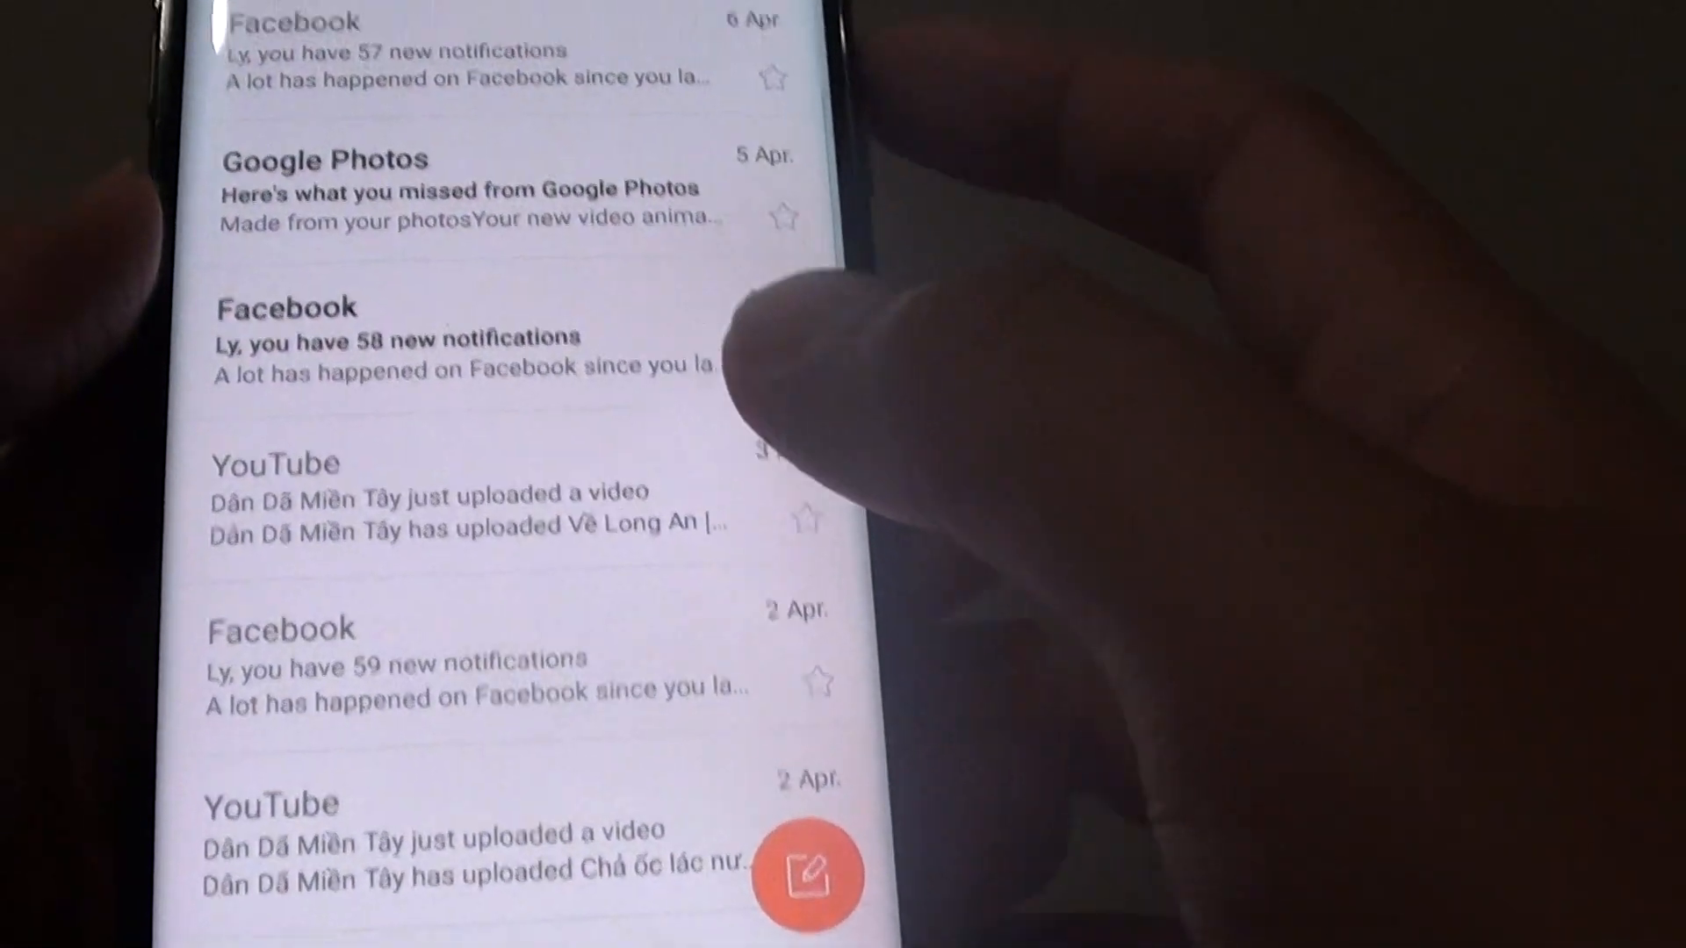
{"action": "scroll", "scroll_direction": "down", "scroll_amount": 3}
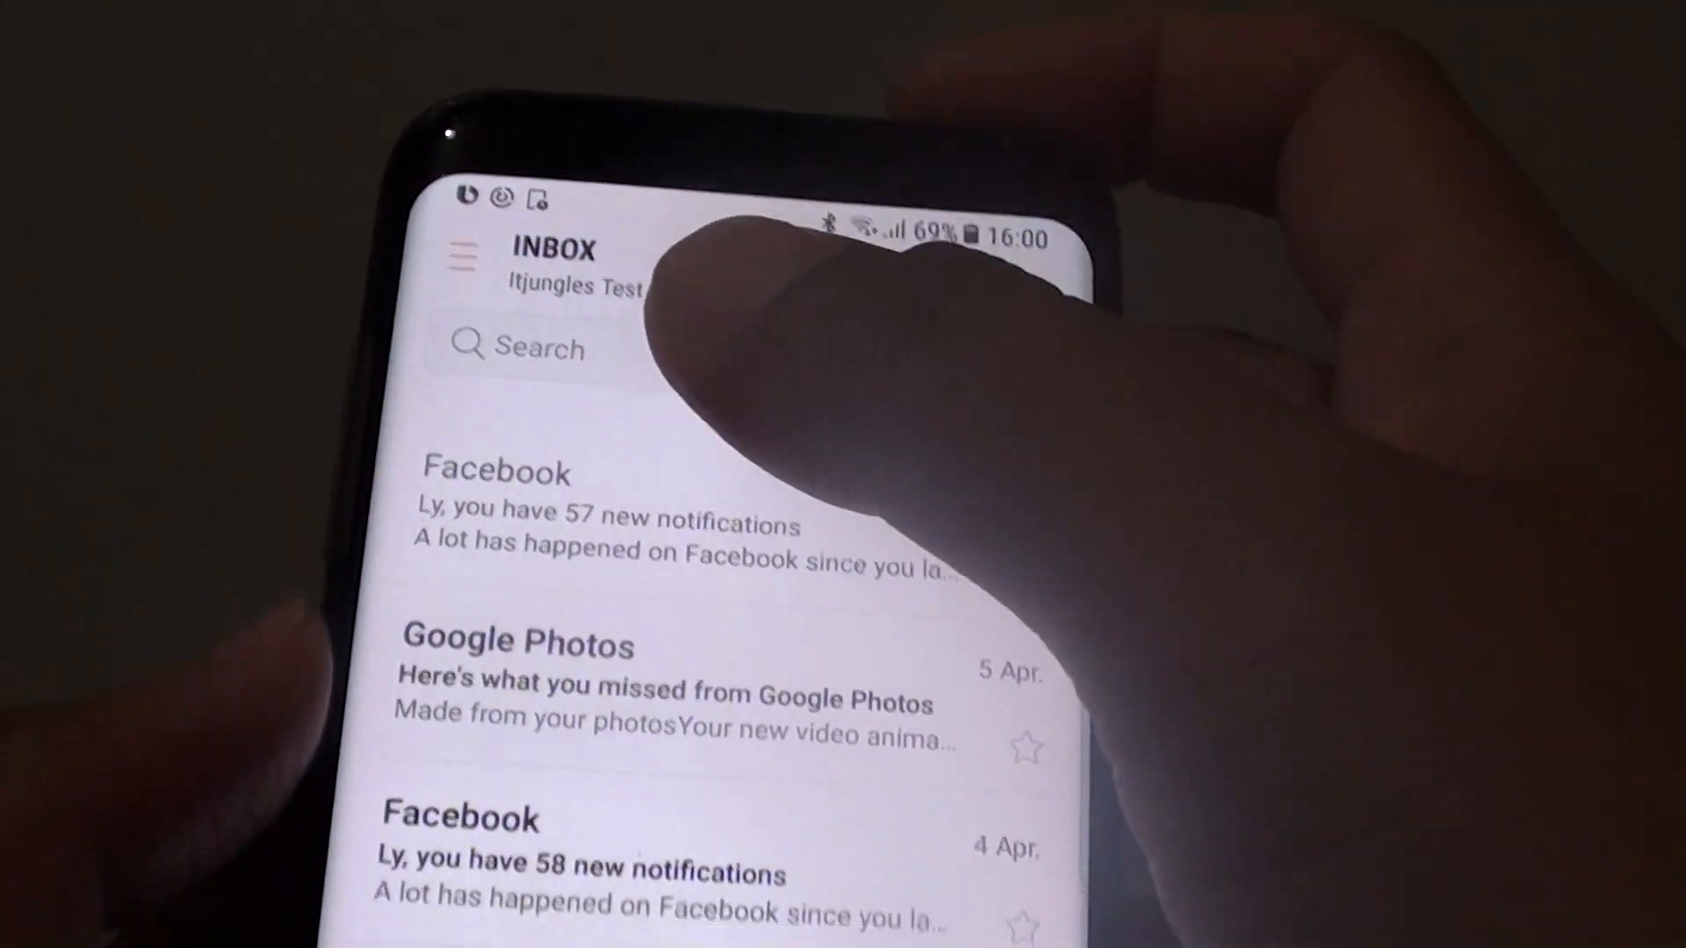